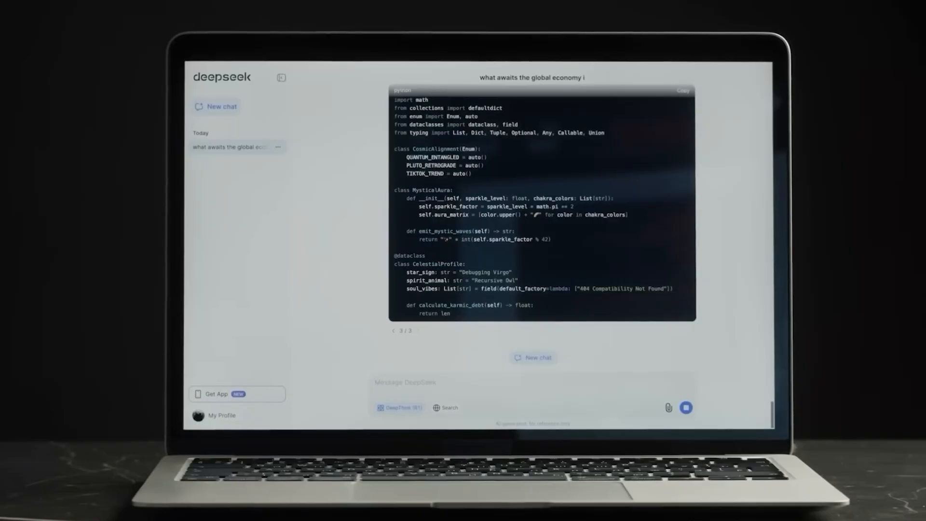
{"action": "scroll", "scroll_direction": "down", "scroll_amount": 3}
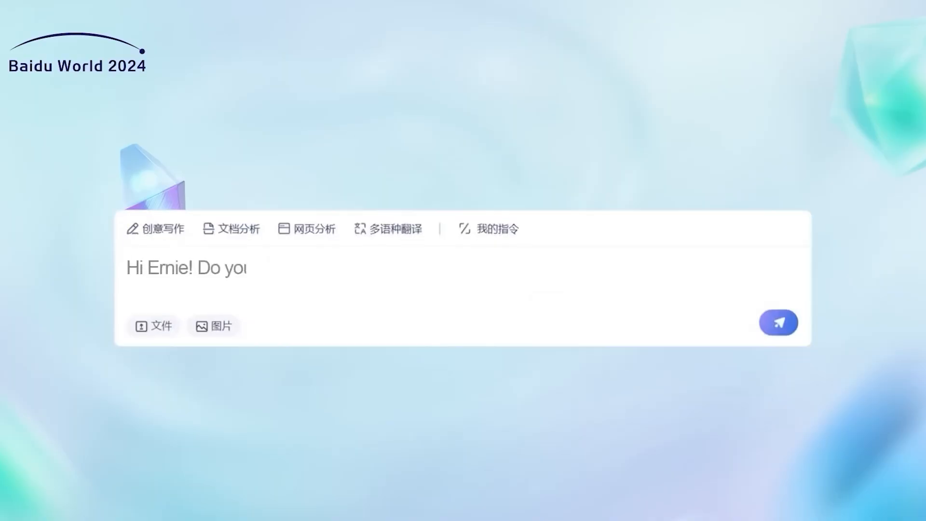
{"action": "type", "text": "know Baidu World 2024 will take place next Tuesday?"}
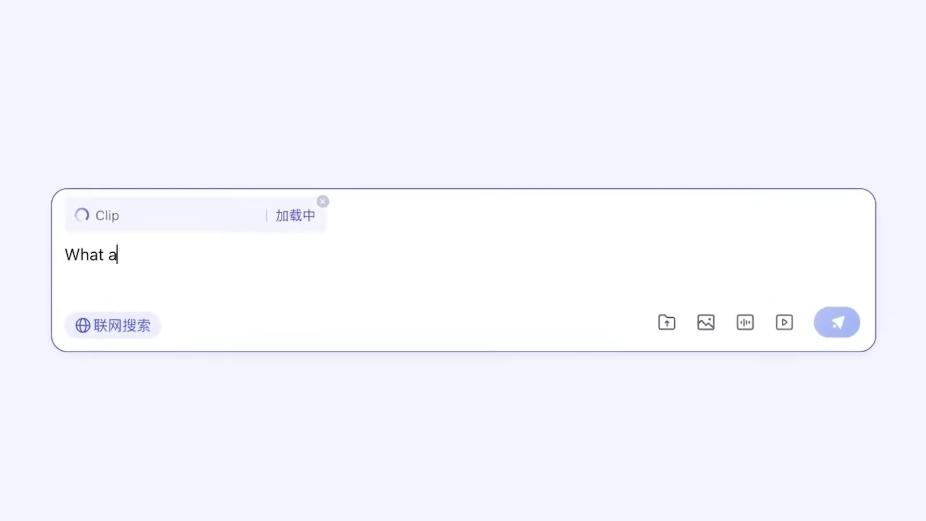
{"action": "type", "text": "re they making in the video?"}
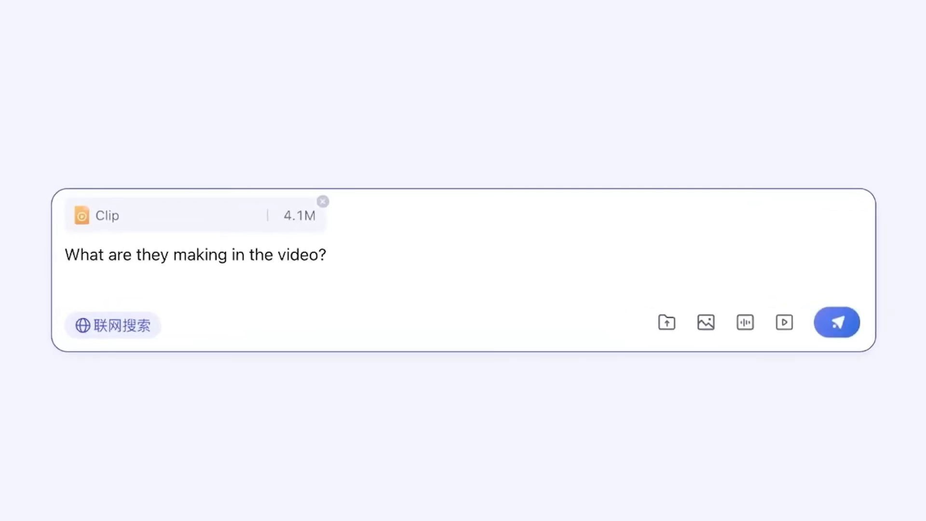